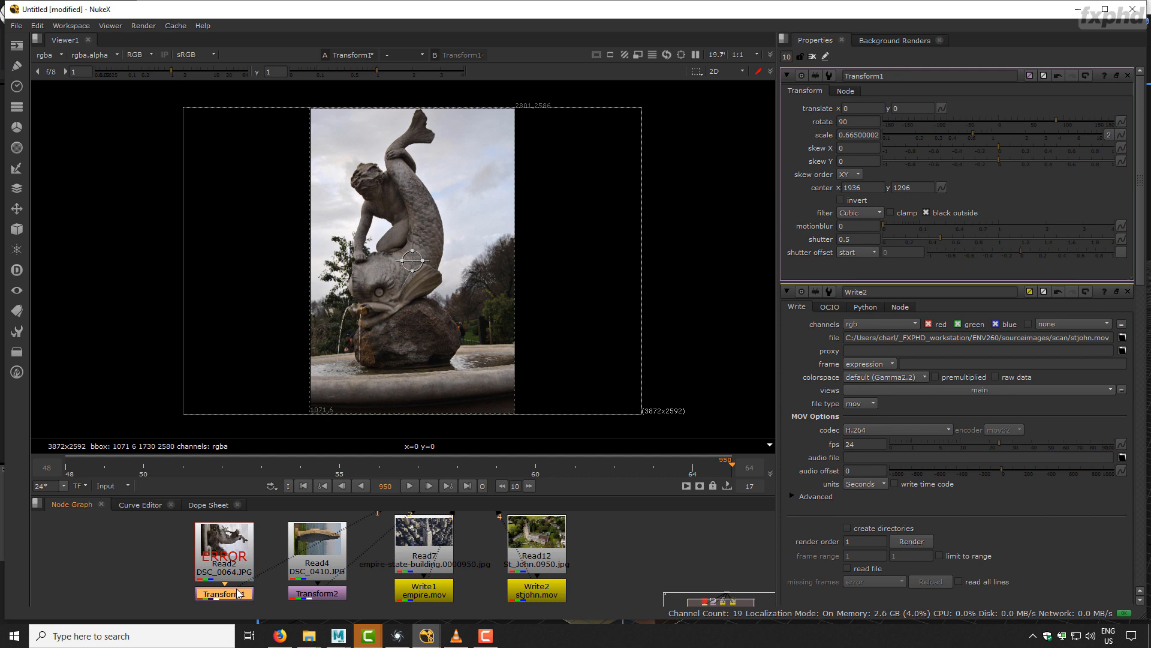
# - Scrub forward and back through the fountain-statue photo sequence in the viewer
pyautogui.click(317, 592)
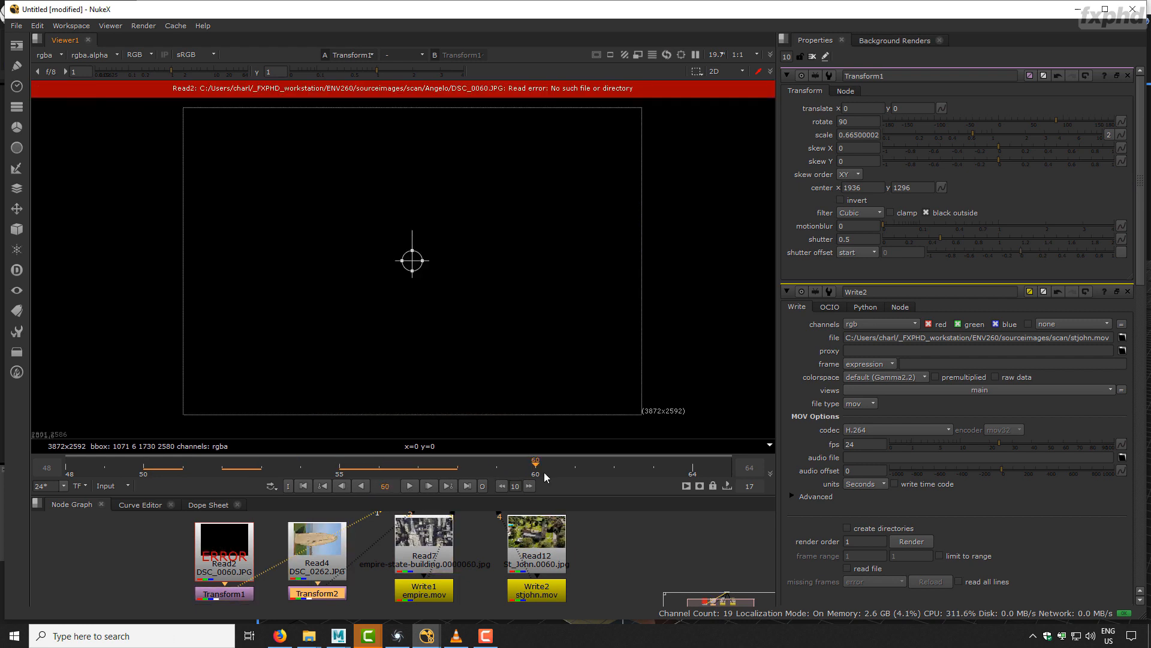
pyautogui.moveTo(536, 463); pyautogui.dragTo(694, 463)
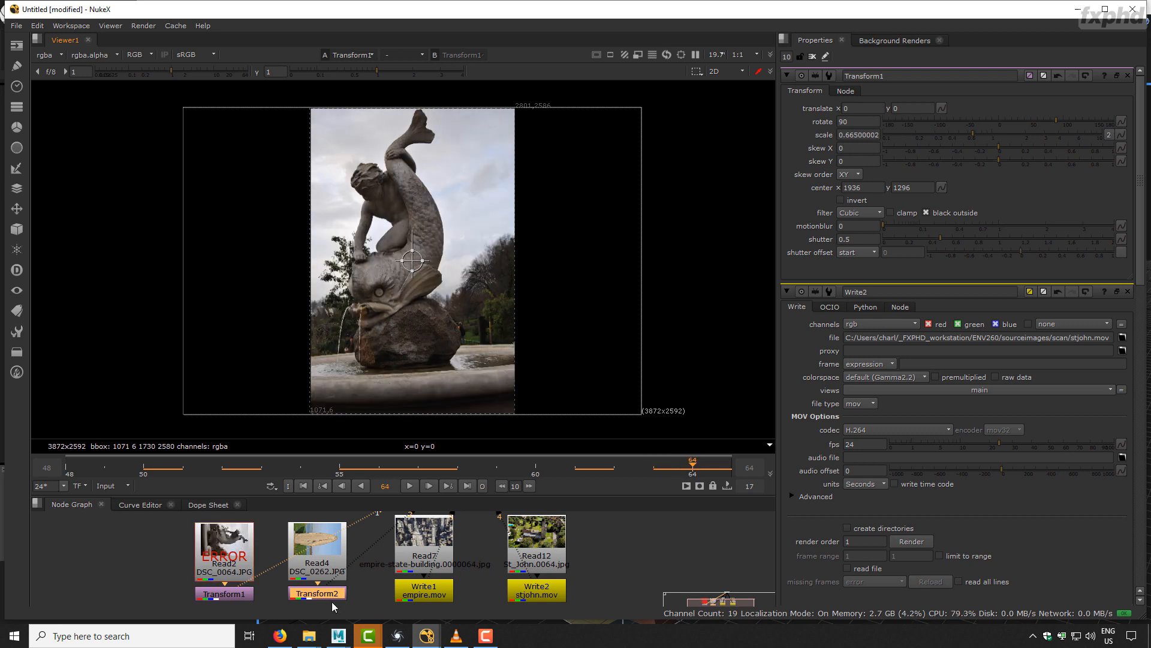
pyautogui.moveTo(691, 461); pyautogui.dragTo(142, 460)
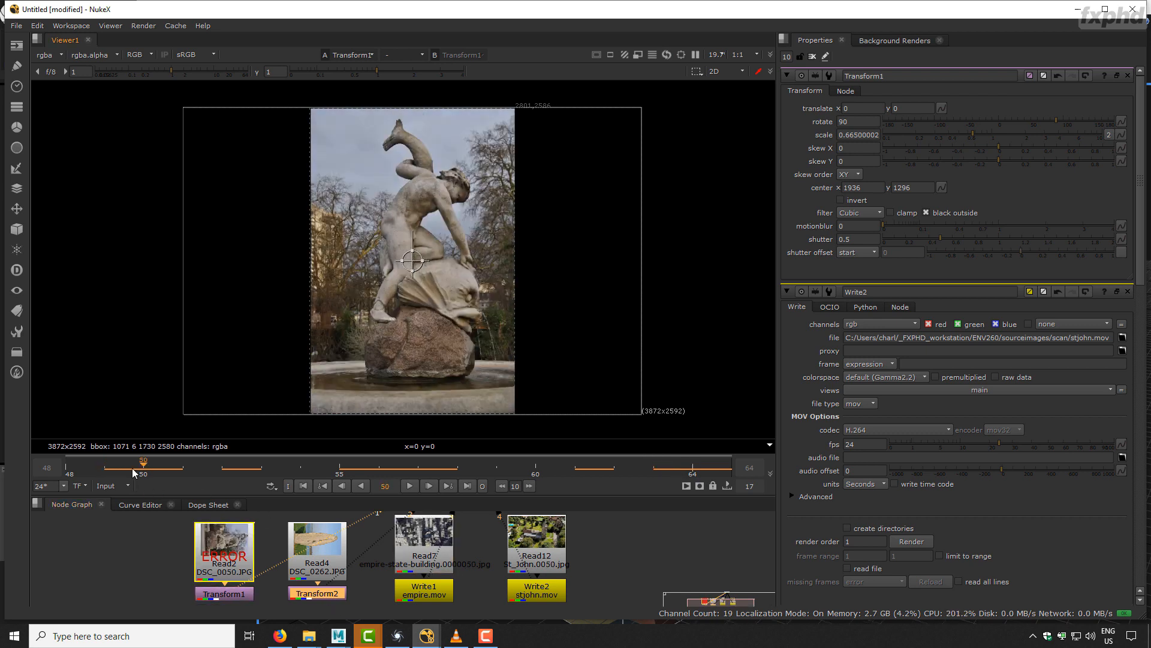
# - Step through the frames of the standing-stone photo sequence
pyautogui.click(428, 485)
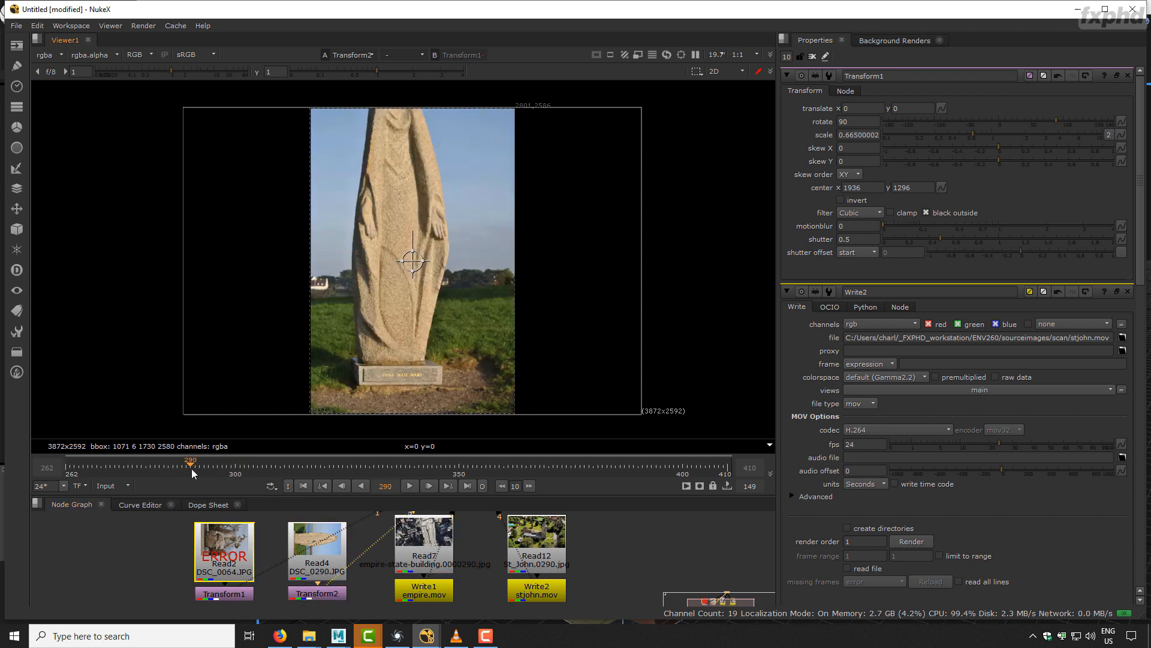
pyautogui.moveTo(190, 460); pyautogui.dragTo(280, 461)
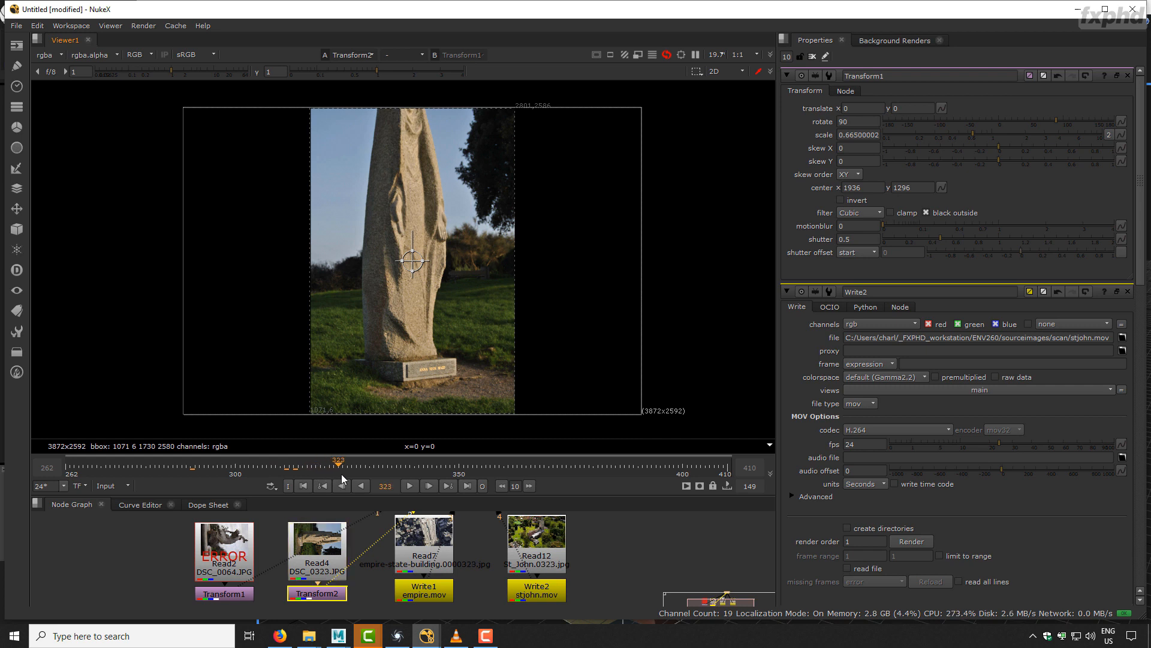
pyautogui.moveTo(338, 460); pyautogui.dragTo(494, 460)
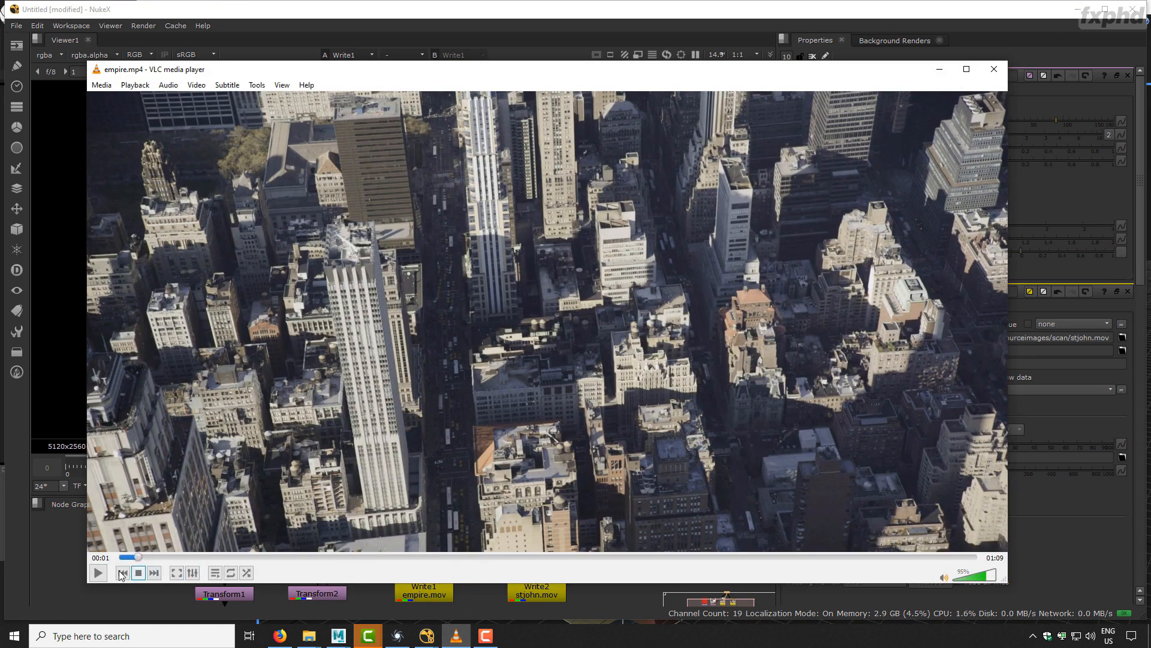
# - Play empire.mp4 and scrub ahead through the aerial city footage
pyautogui.click(97, 572)
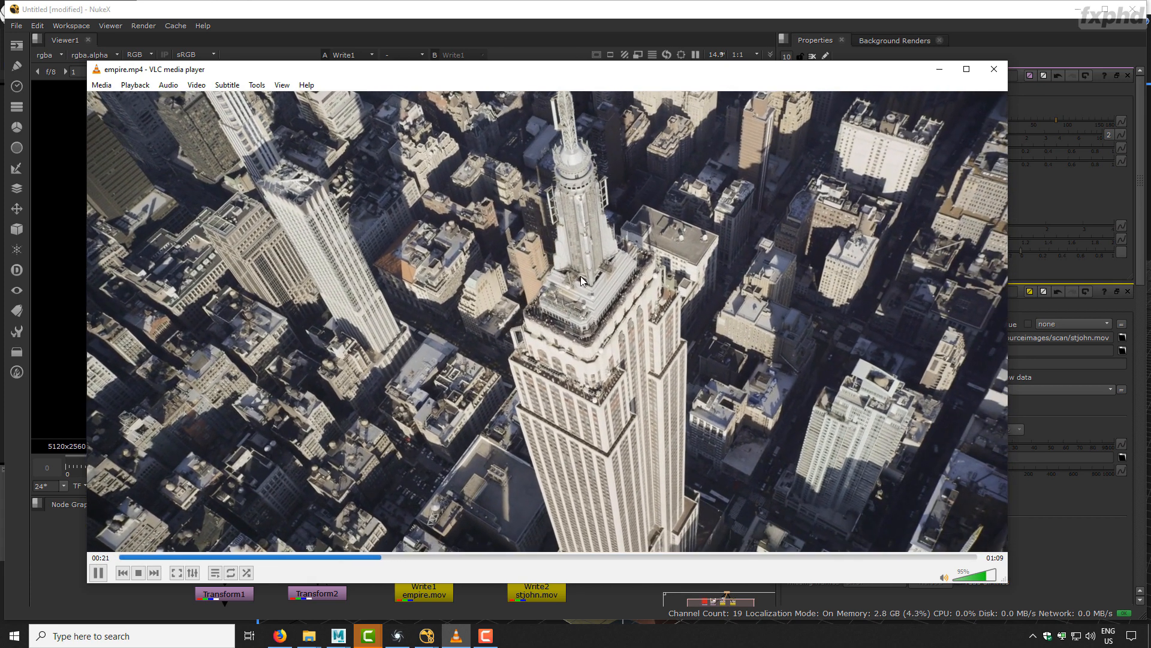
pyautogui.moveTo(260, 558); pyautogui.dragTo(585, 558)
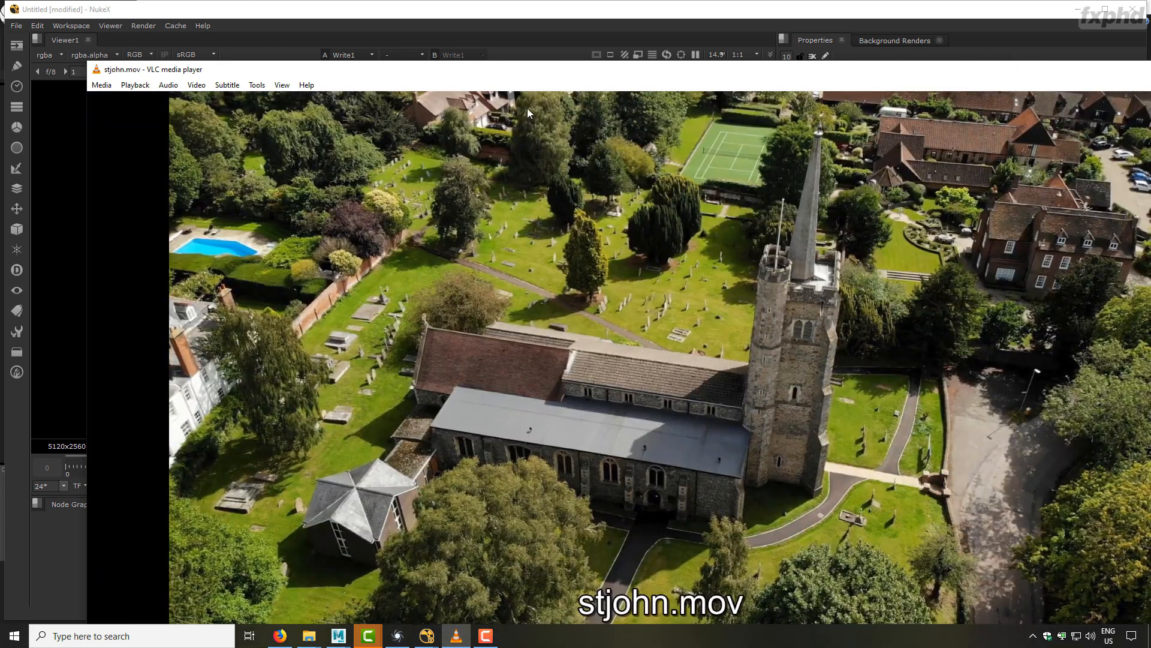
# - Switch to the stjohn.mov aerial church clip playing in VLC
pyautogui.click(1123, 9)
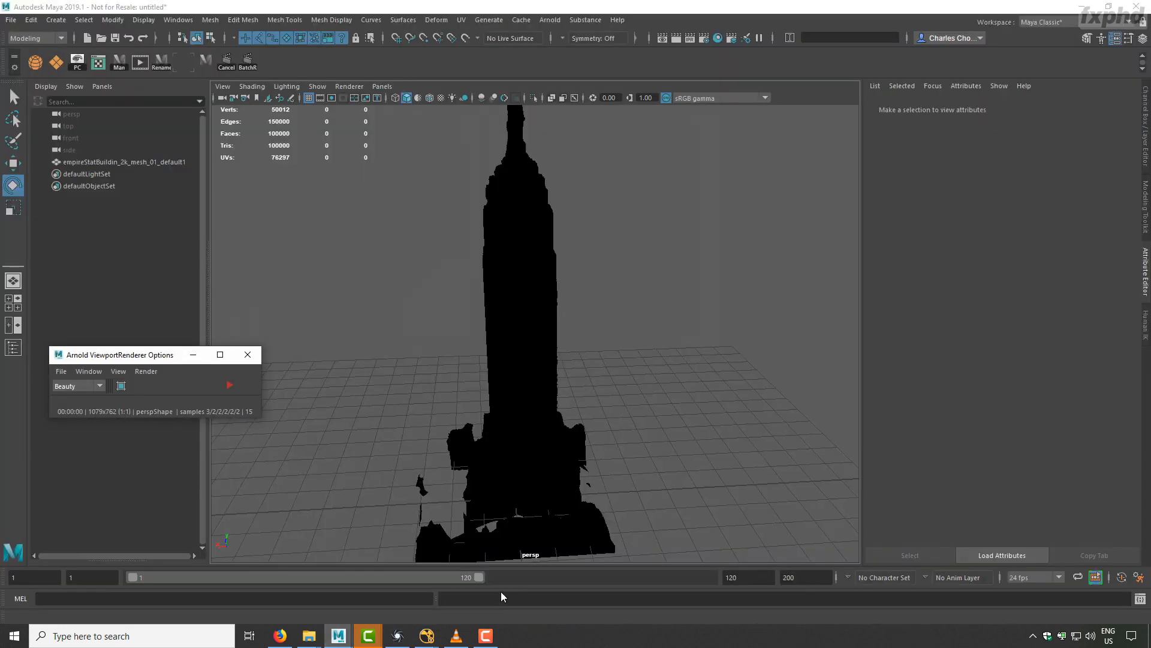
# - Render the textured St John church scan in the Arnold viewport and orbit around it
pyautogui.click(228, 385)
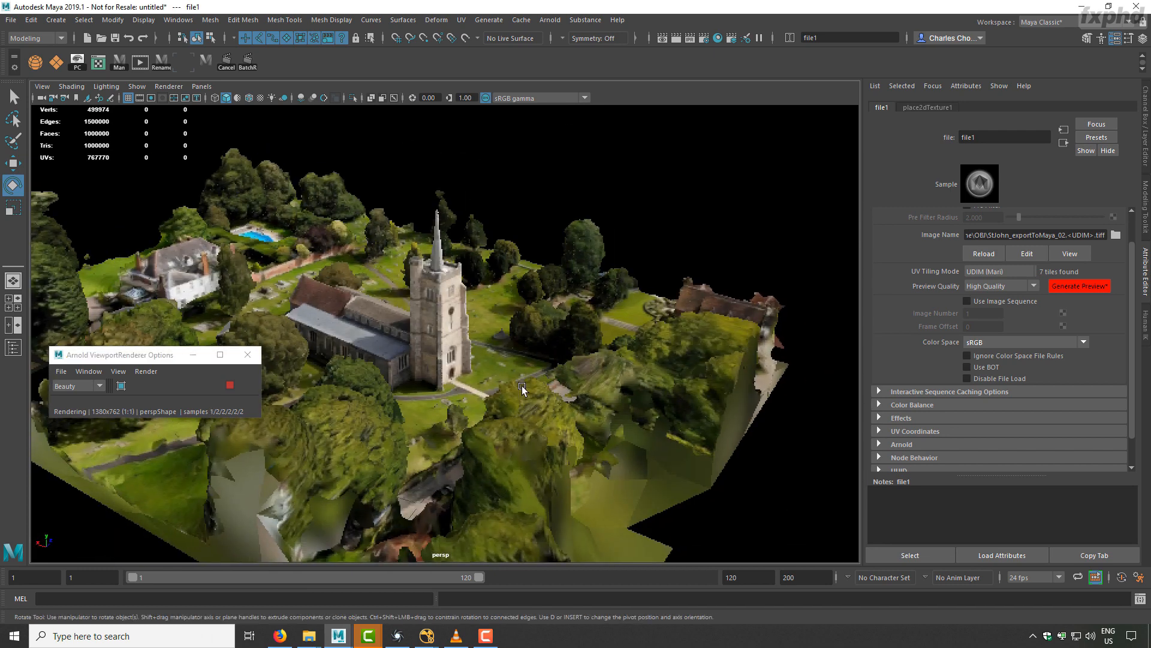
pyautogui.moveTo(523, 387); pyautogui.dragTo(524, 404)
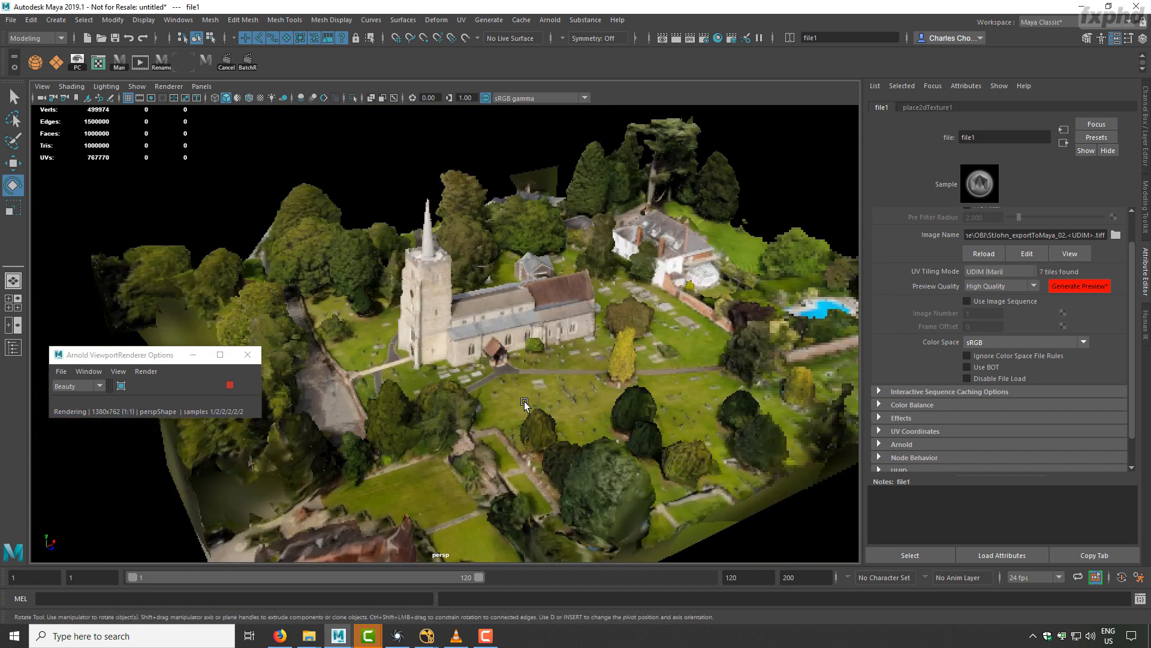